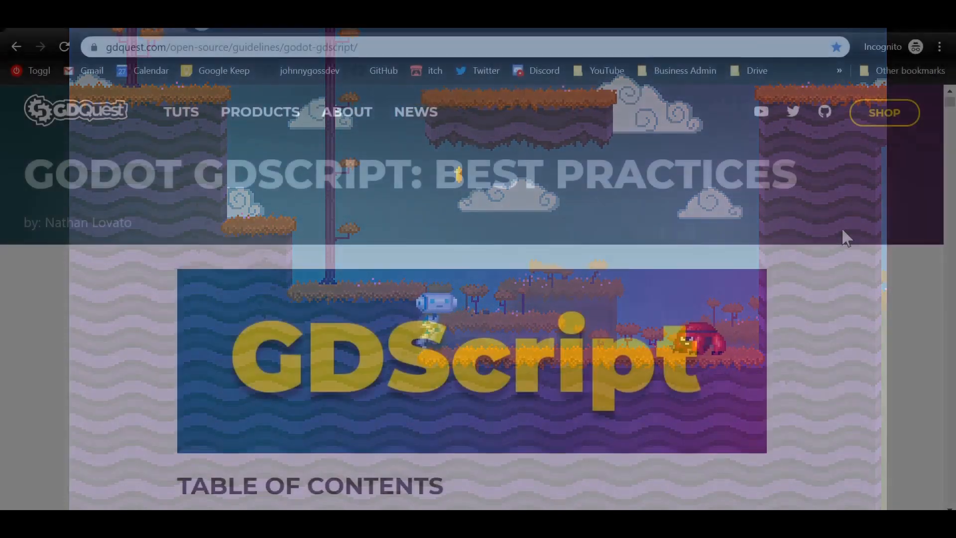
Scroll the GDScript best practices guide down past the table of contents to its In Short section
{"action": "scroll", "scroll_direction": "down", "scroll_amount": 3}
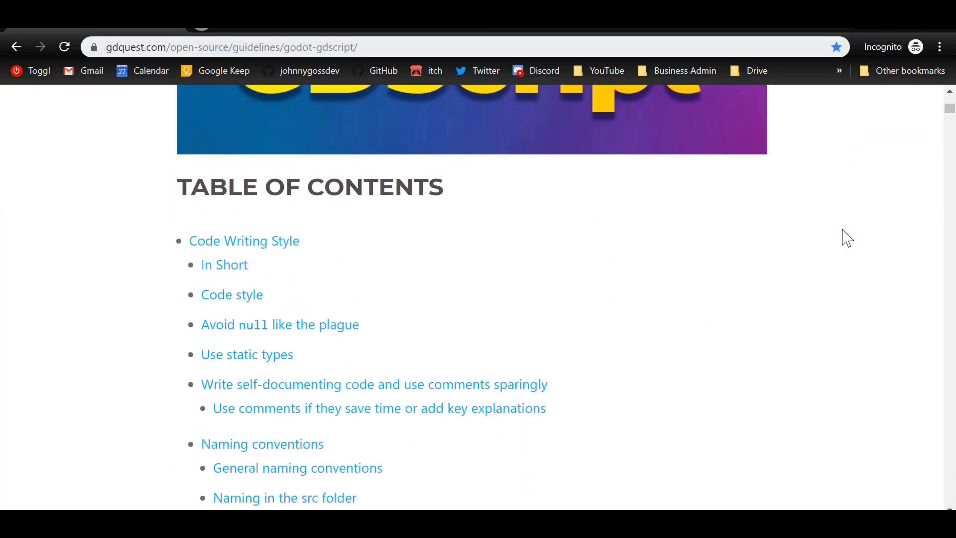
{"action": "scroll", "scroll_direction": "down", "scroll_amount": 3}
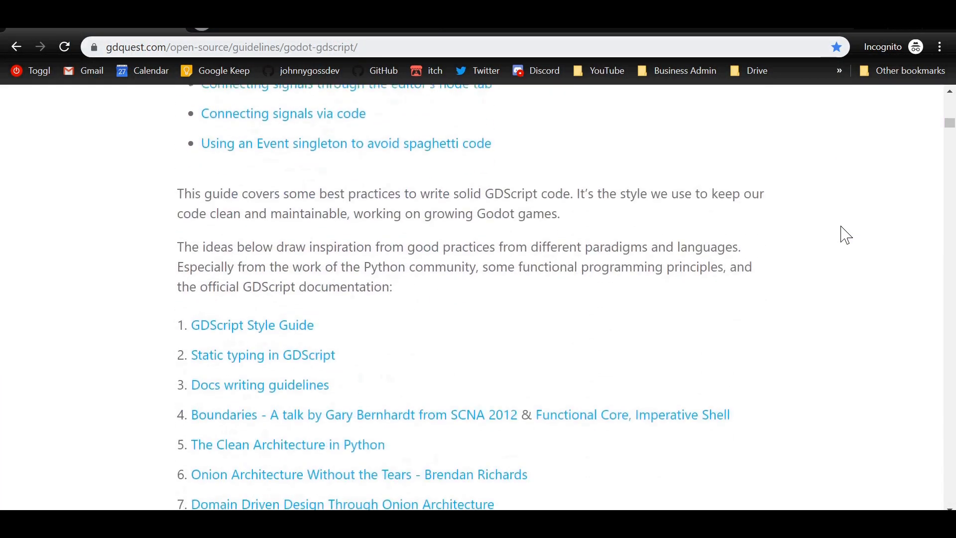
{"action": "scroll", "scroll_direction": "down", "scroll_amount": 3}
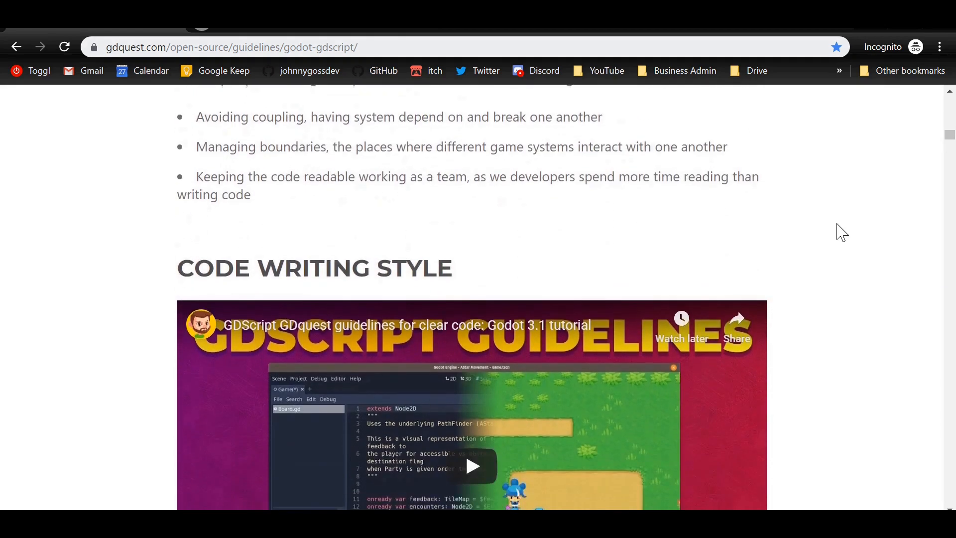
{"action": "scroll", "scroll_direction": "down", "scroll_amount": 3}
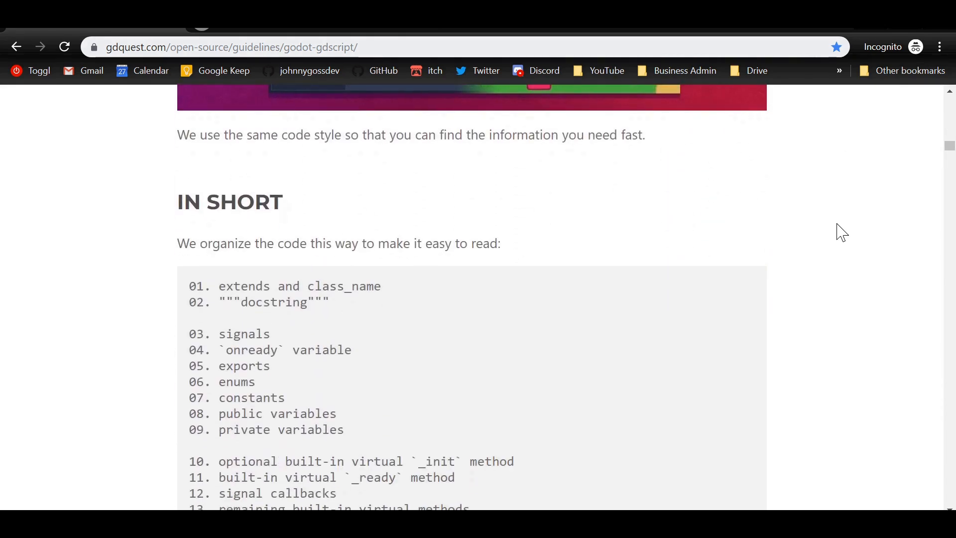
{"action": "scroll", "scroll_direction": "down", "scroll_amount": 3}
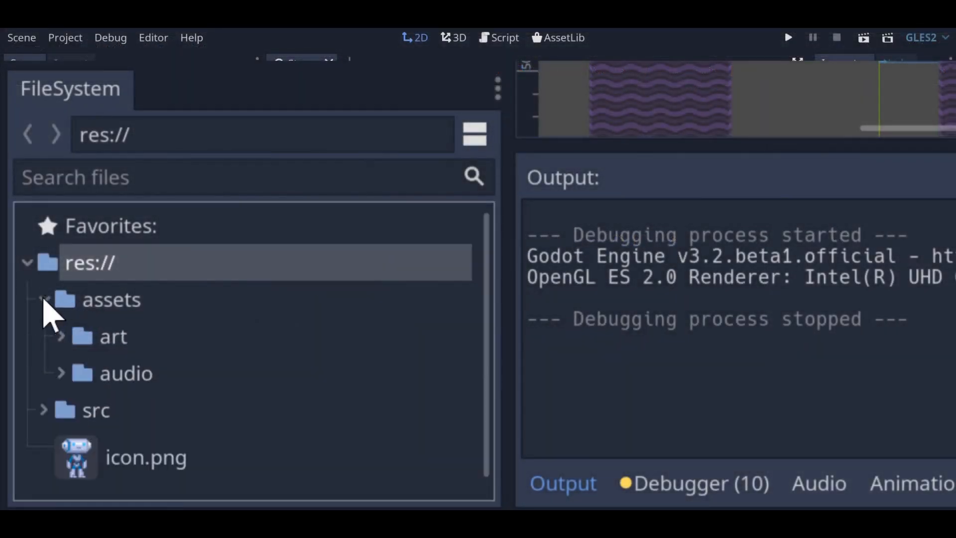
Browse the assets/art subfolders (coin, enemy, player), then bring up Player.gd in the Script workspace
{"action": "left_click", "coordinate": [58, 336]}
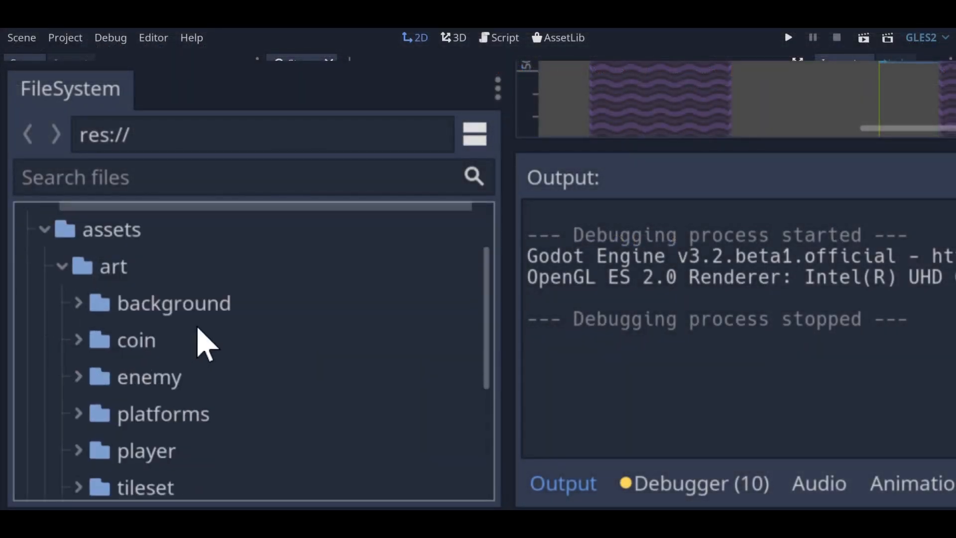
{"action": "scroll", "scroll_direction": "down", "scroll_amount": 3}
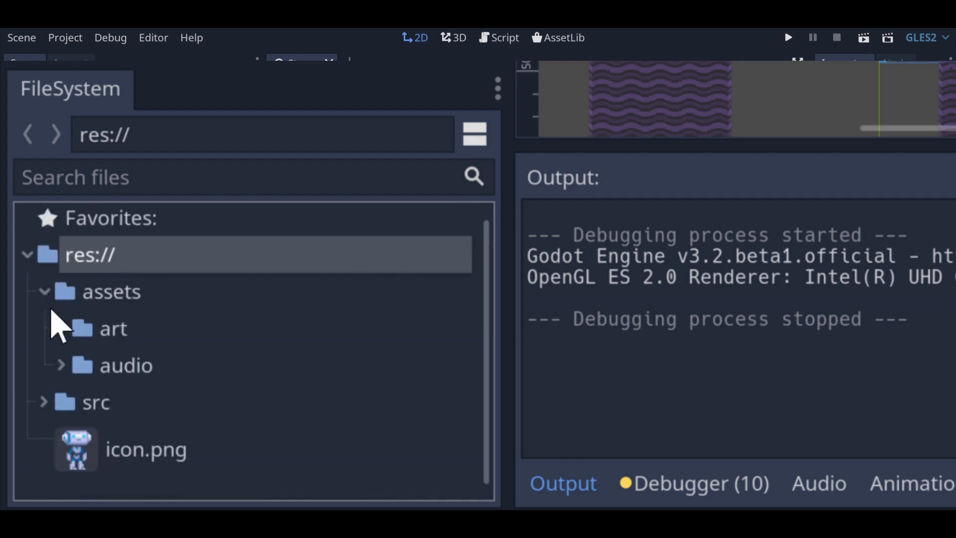
{"action": "left_click", "coordinate": [504, 37]}
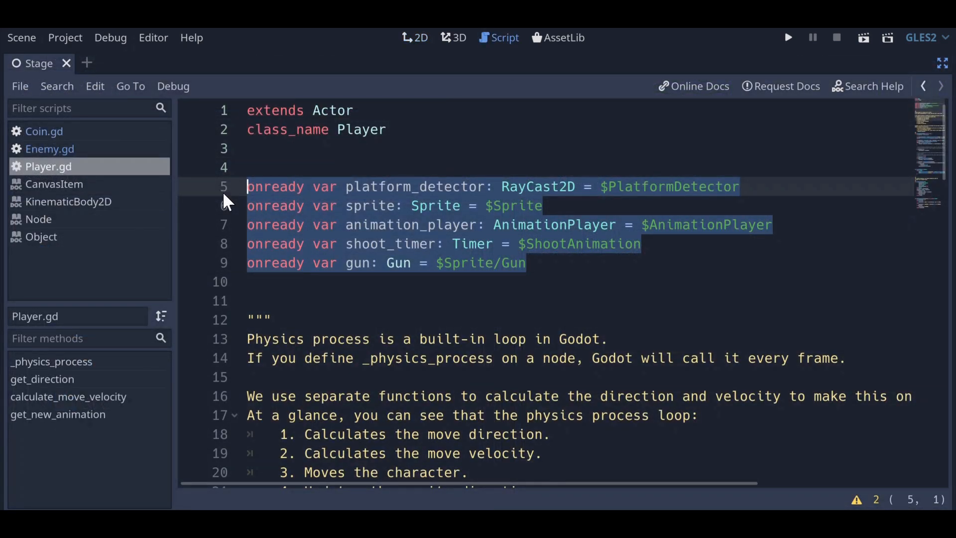
Review Player.gd's physics-process code below the onready variables
{"action": "left_click", "coordinate": [528, 263]}
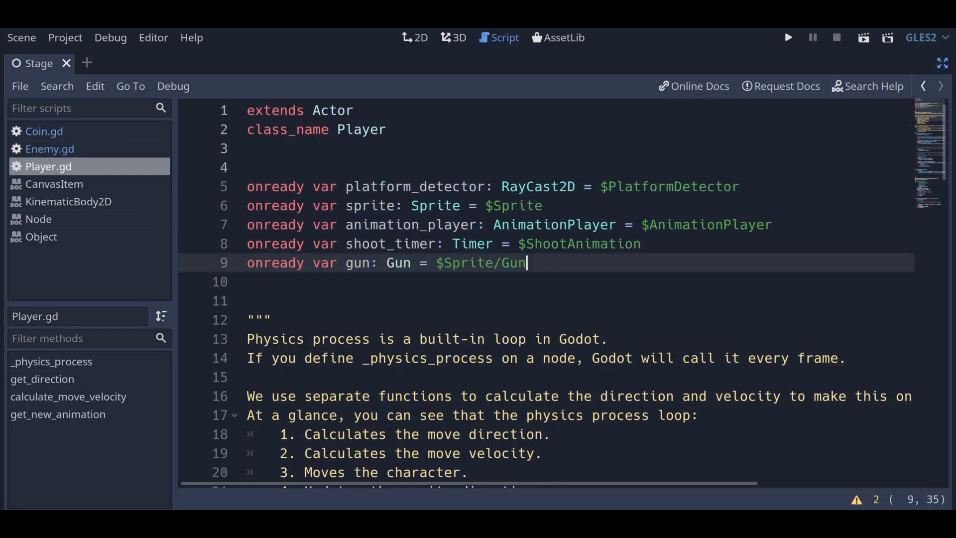
{"action": "scroll", "scroll_direction": "down", "scroll_amount": 3}
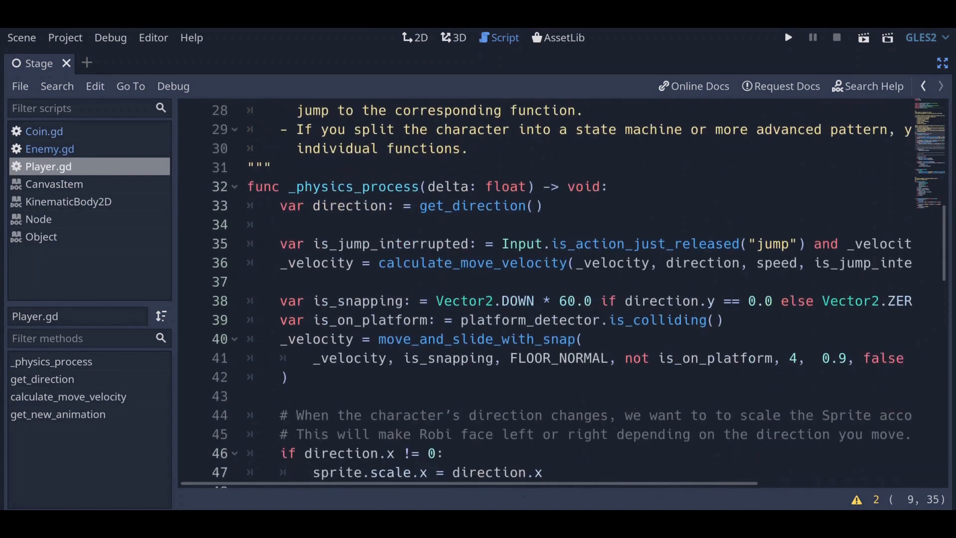
{"action": "scroll", "scroll_direction": "down", "scroll_amount": 3}
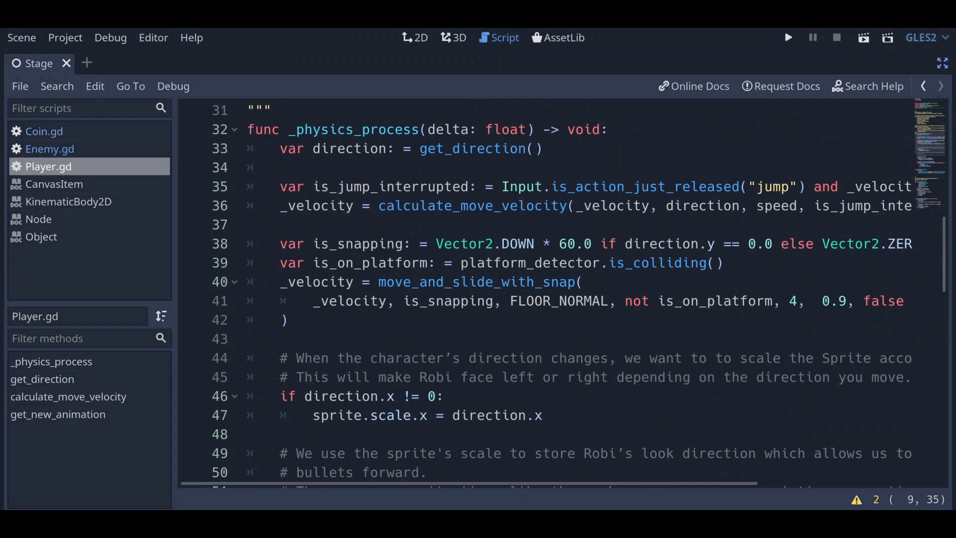
Inspect the tileset's collision shapes, including the slope tile, in the TileSet editor
{"action": "left_click", "coordinate": [787, 37]}
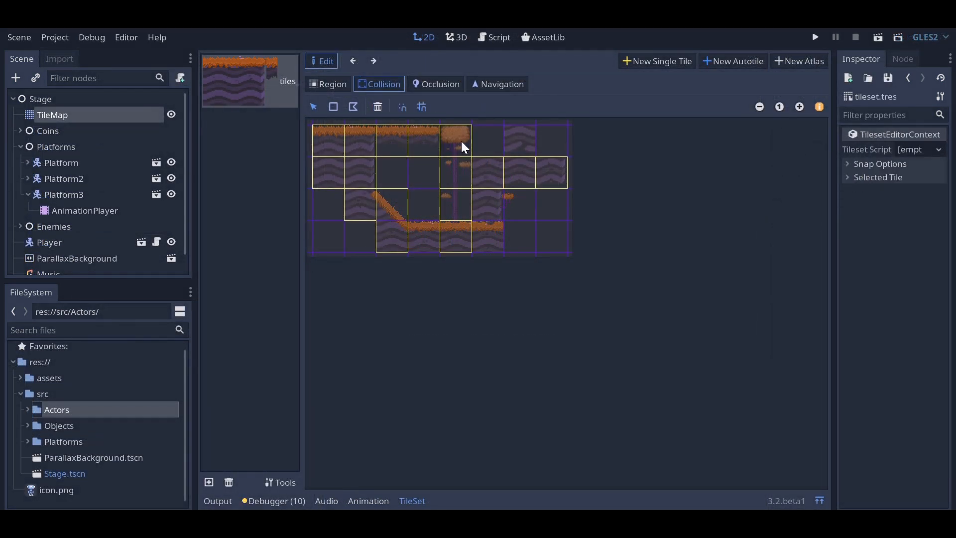
{"action": "left_click", "coordinate": [390, 220]}
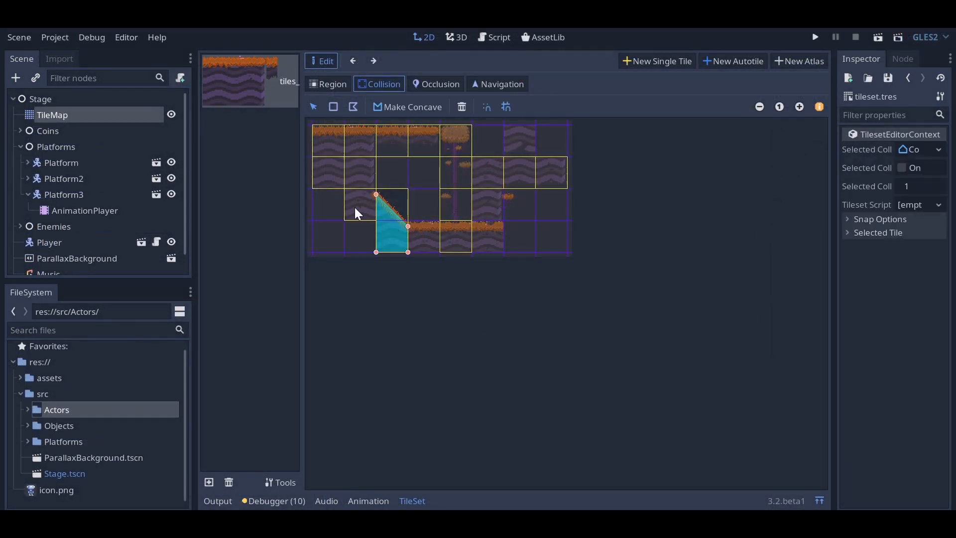
{"action": "left_click", "coordinate": [359, 170]}
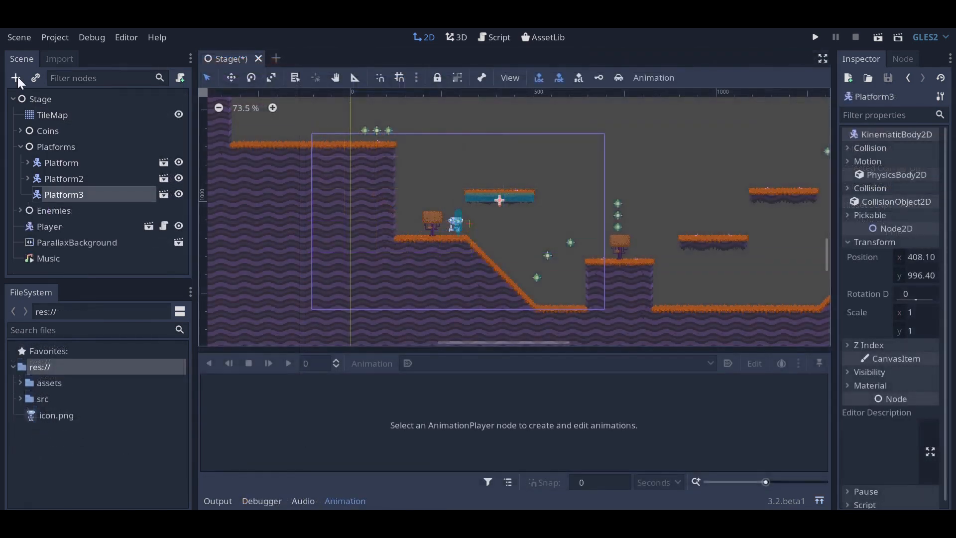
Add an AnimationPlayer child to Platform3 and create a new animation named 'move'
{"action": "left_click", "coordinate": [16, 78]}
{"action": "type", "text": "animationp"}
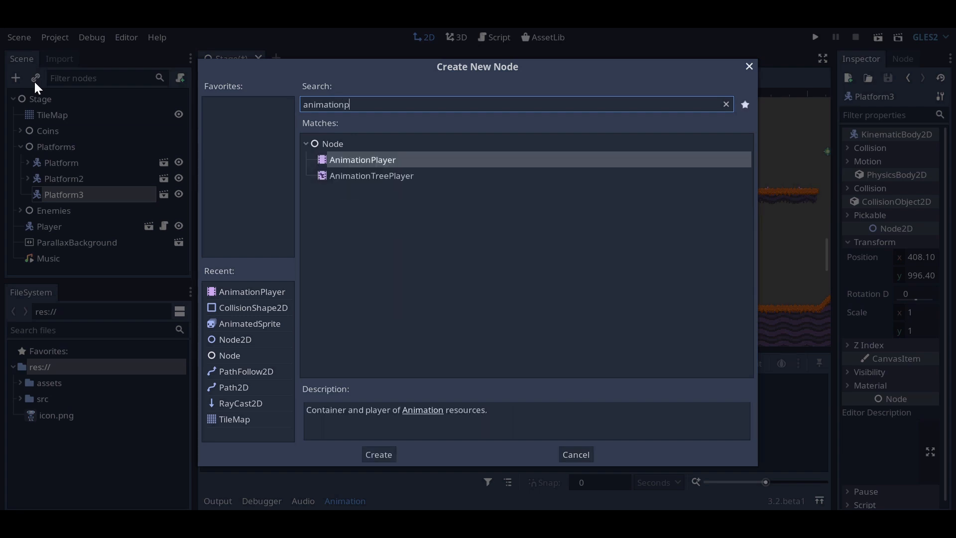
{"action": "left_click", "coordinate": [378, 454]}
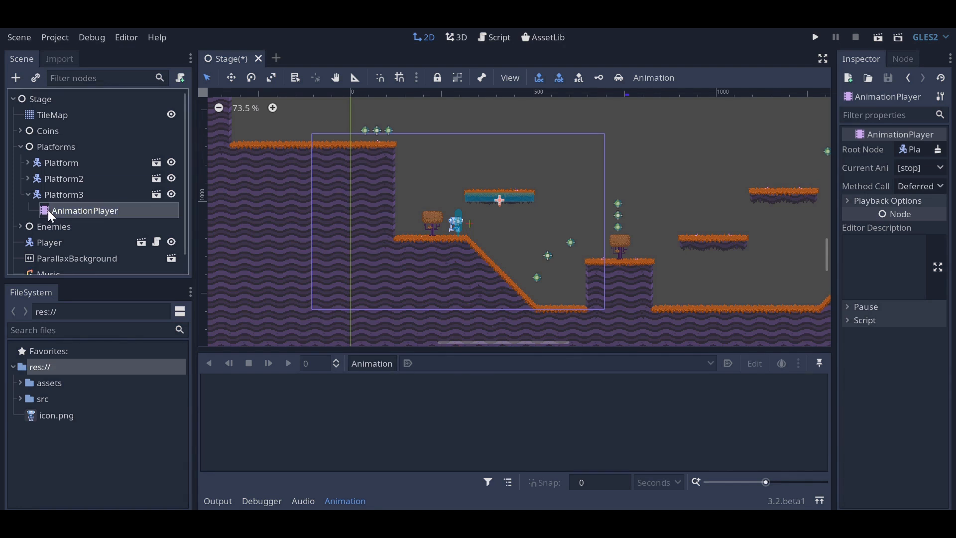
{"action": "mouse_move", "coordinate": [118, 222]}
{"action": "type", "text": "mov"}
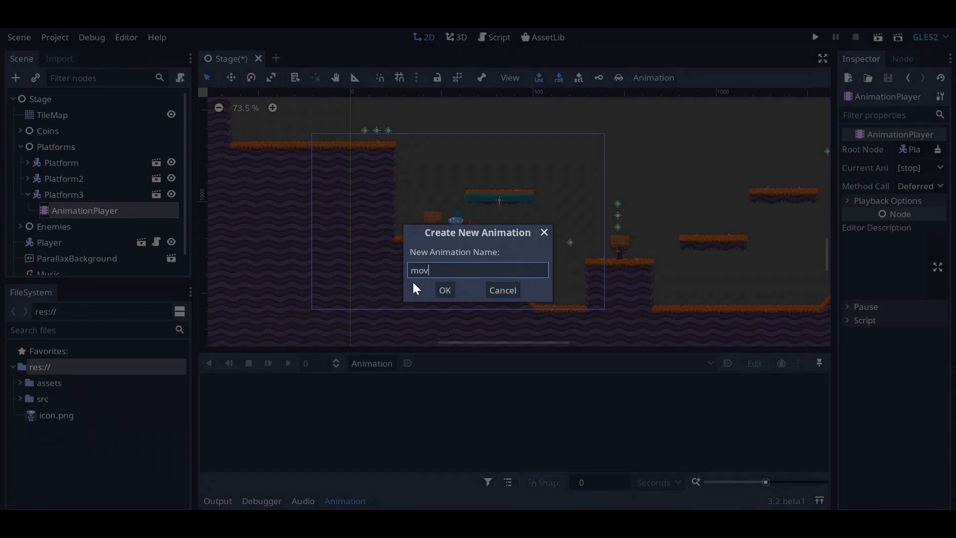
{"action": "left_click", "coordinate": [445, 290]}
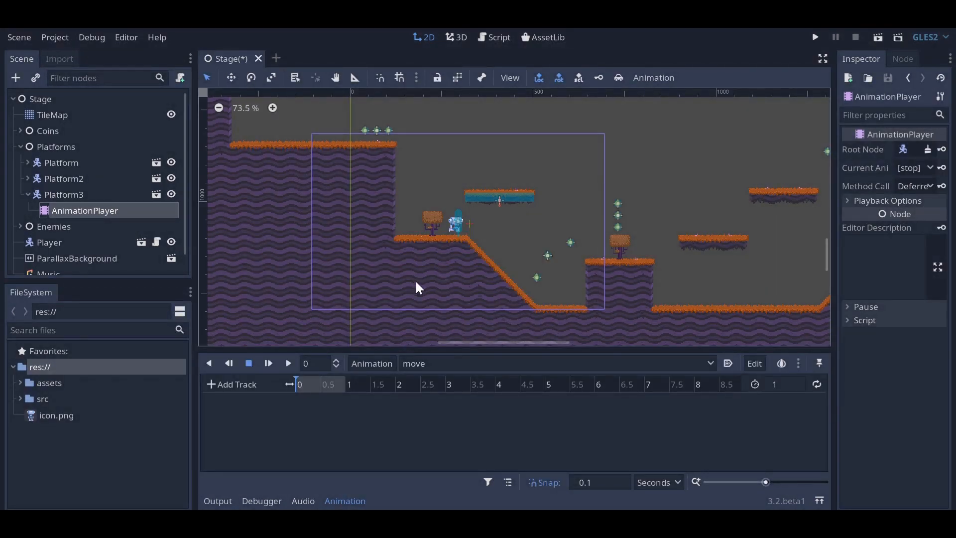
{"action": "mouse_move", "coordinate": [551, 169]}
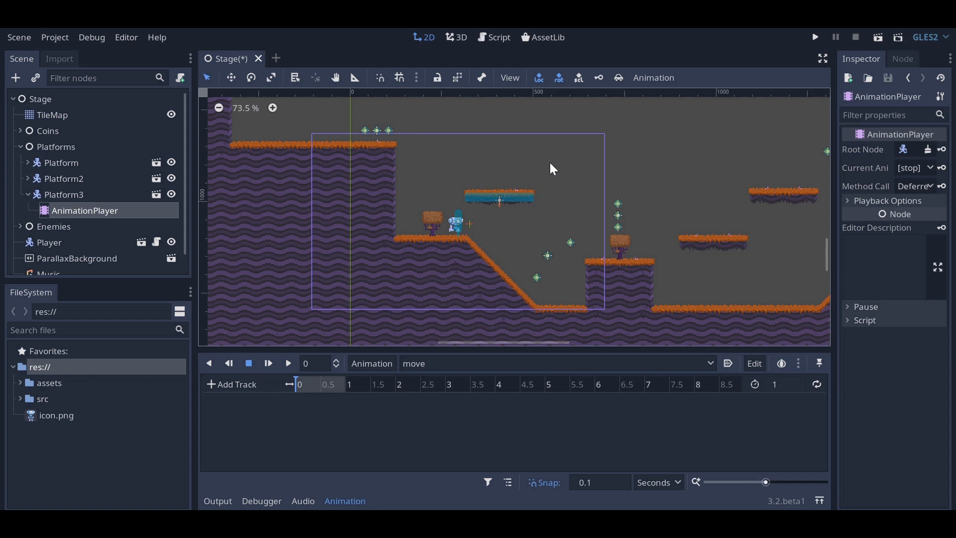
{"action": "mouse_move", "coordinate": [617, 78]}
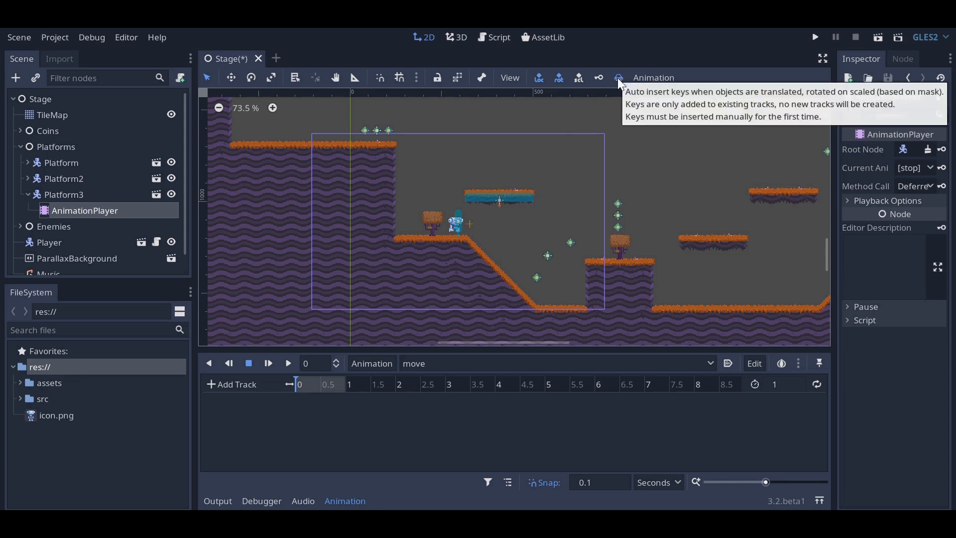
{"action": "mouse_move", "coordinate": [291, 262]}
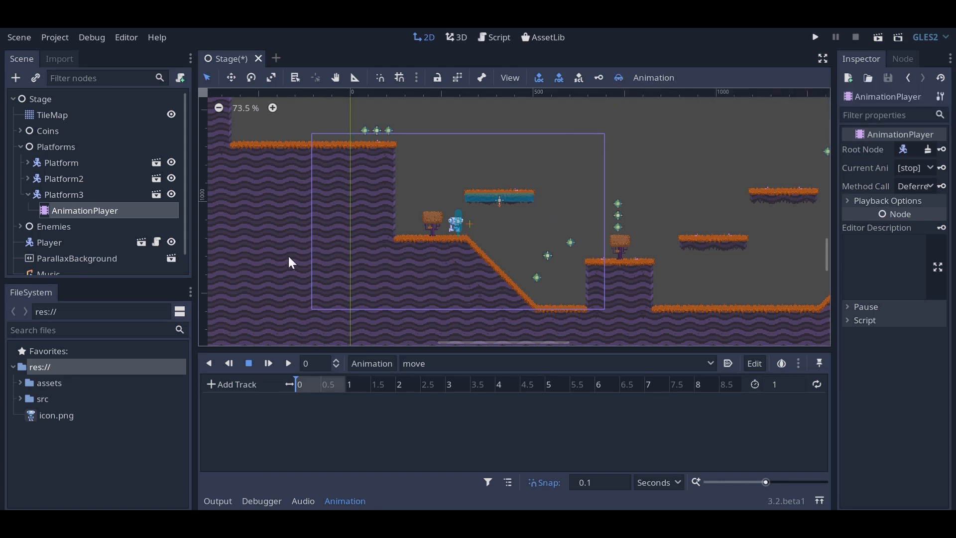
{"action": "mouse_move", "coordinate": [63, 194]}
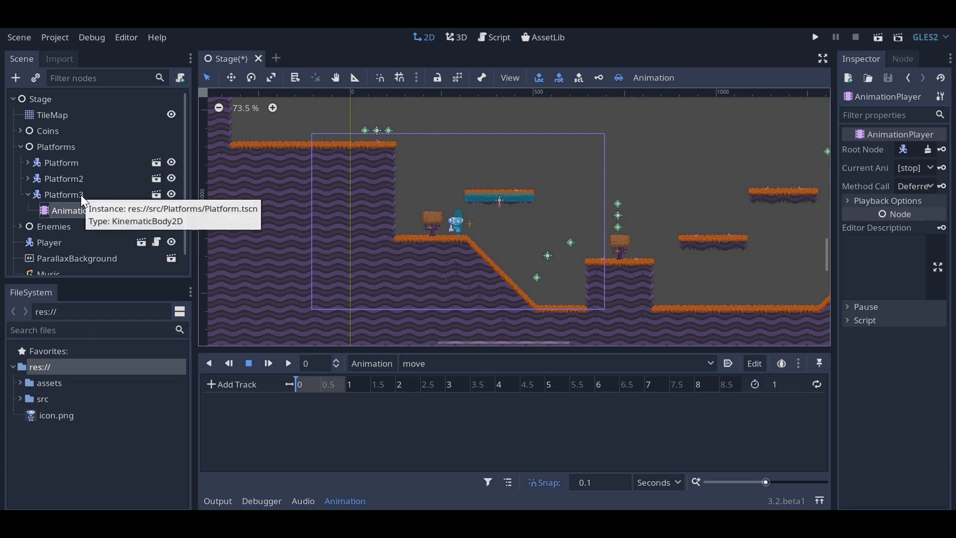
Key Platform3's position at 0 on a new track in the 8-second animation, playhead at 4 seconds
{"action": "left_click", "coordinate": [63, 195]}
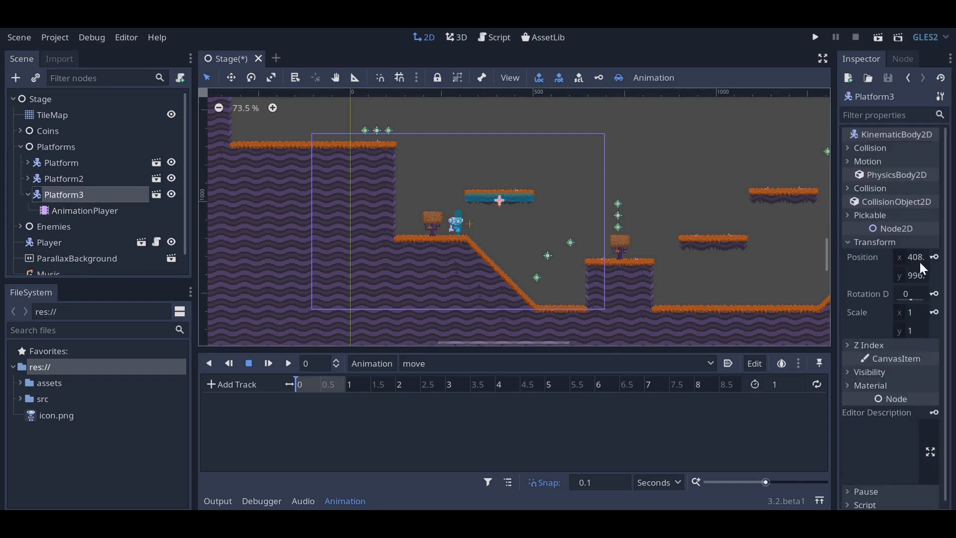
{"action": "left_click", "coordinate": [934, 257]}
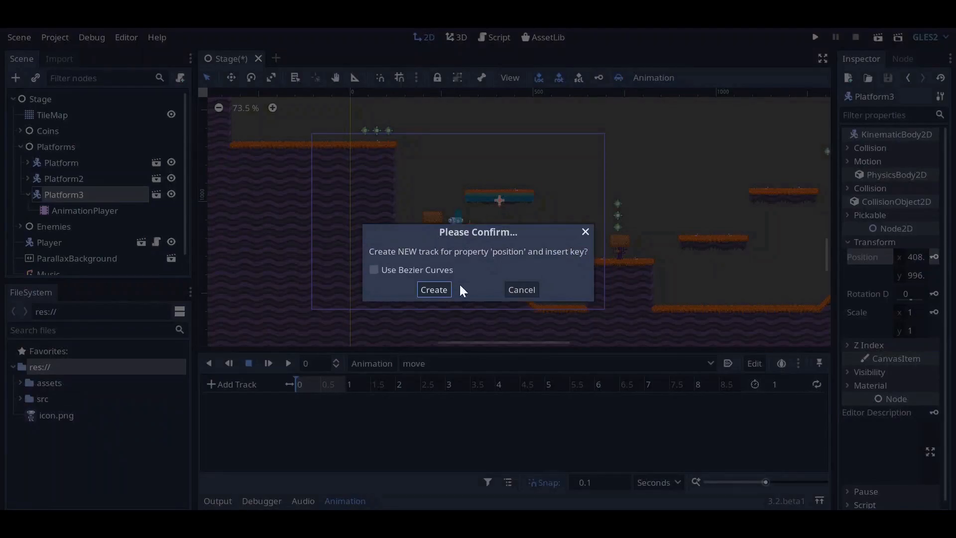
{"action": "left_click", "coordinate": [434, 289]}
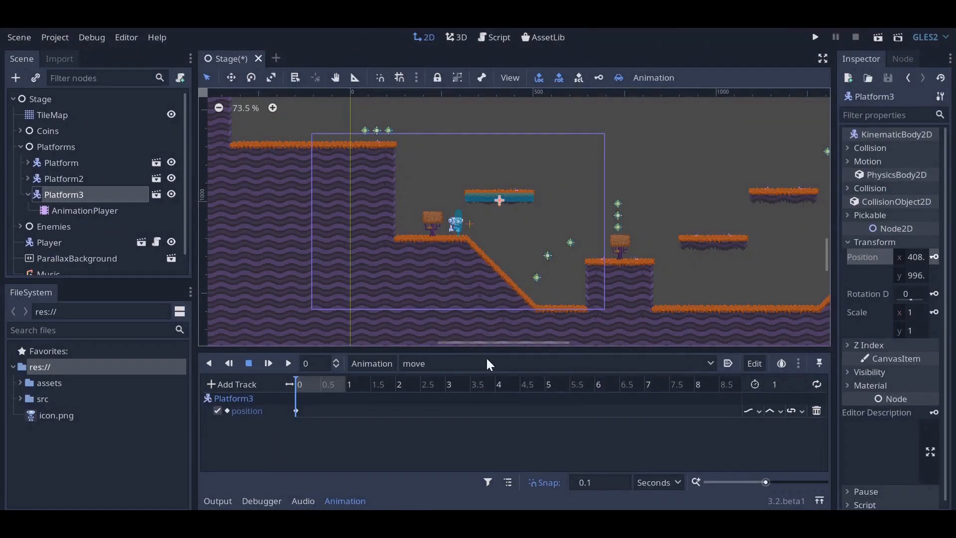
{"action": "left_click", "coordinate": [784, 385]}
{"action": "type", "text": "8"}
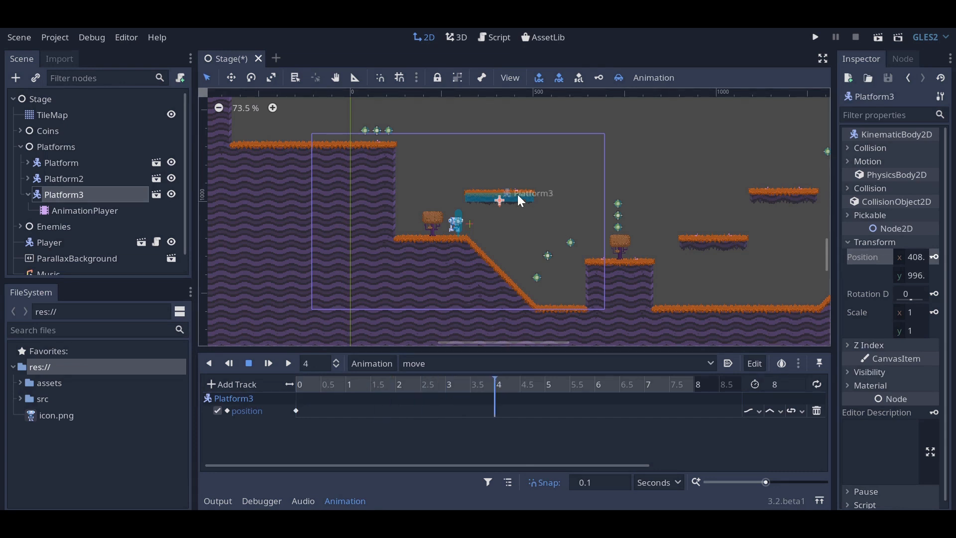
Raise Platform3 to record a position key at 4 seconds, then run the Platformer 2D game
{"action": "left_click_drag", "start_coordinate": [500, 199], "coordinate": [542, 169]}
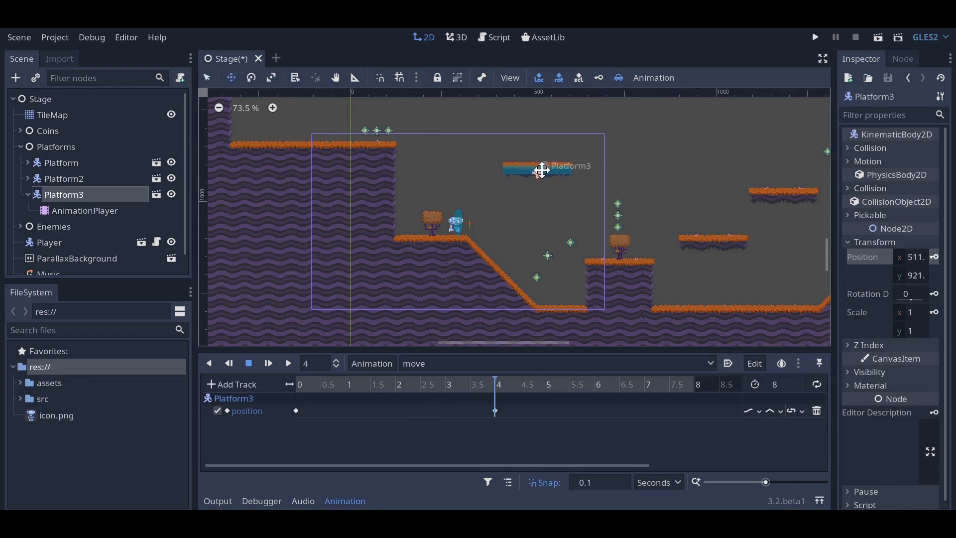
{"action": "mouse_move", "coordinate": [549, 394]}
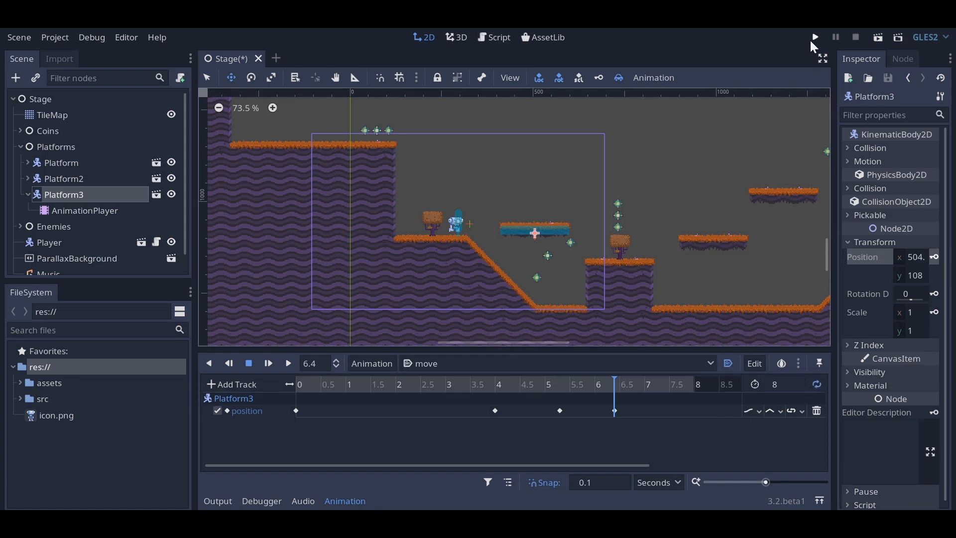
{"action": "left_click", "coordinate": [815, 37]}
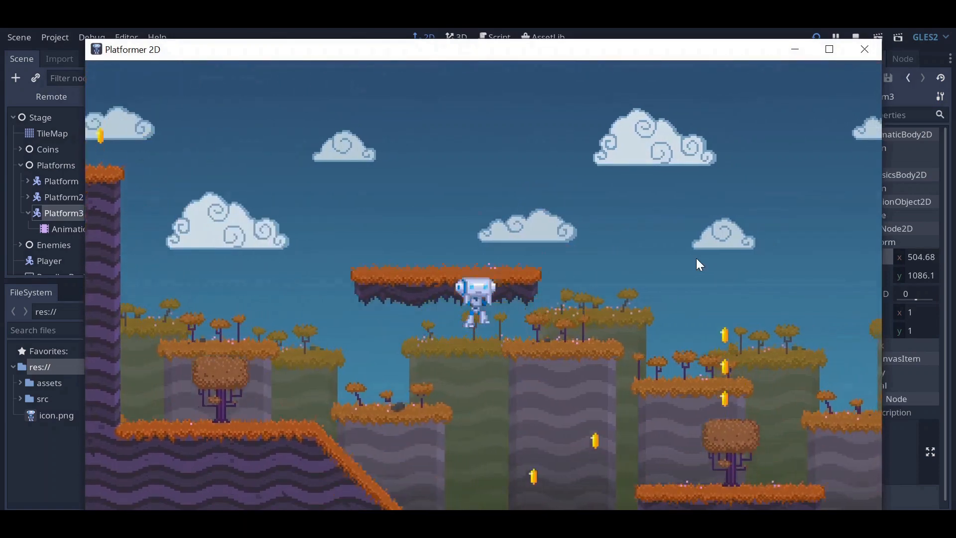